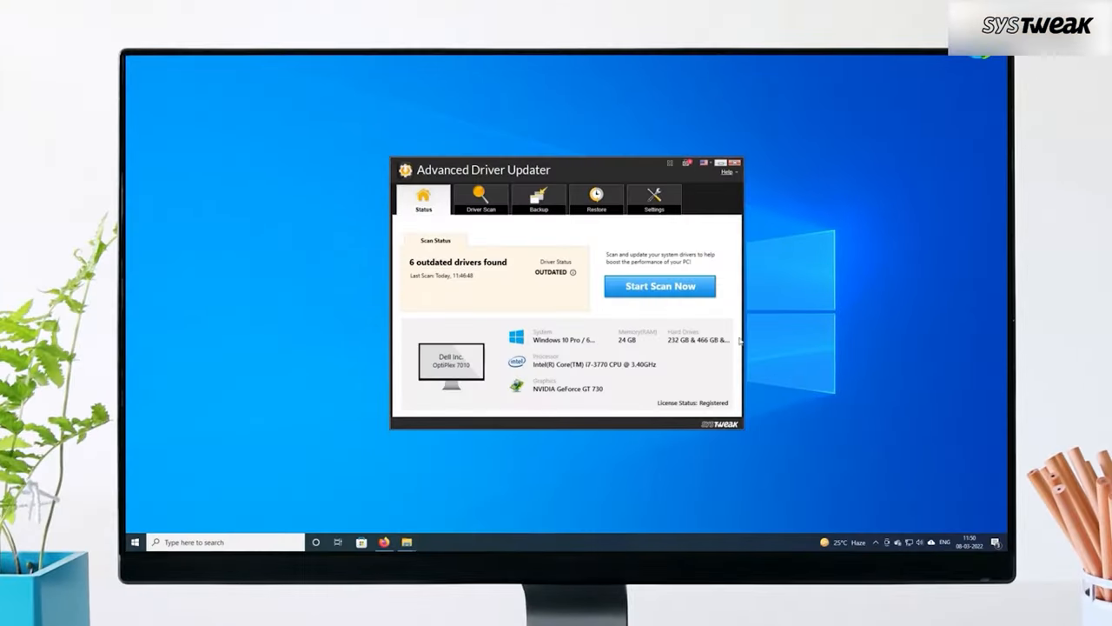
pyautogui.moveTo(417, 226)
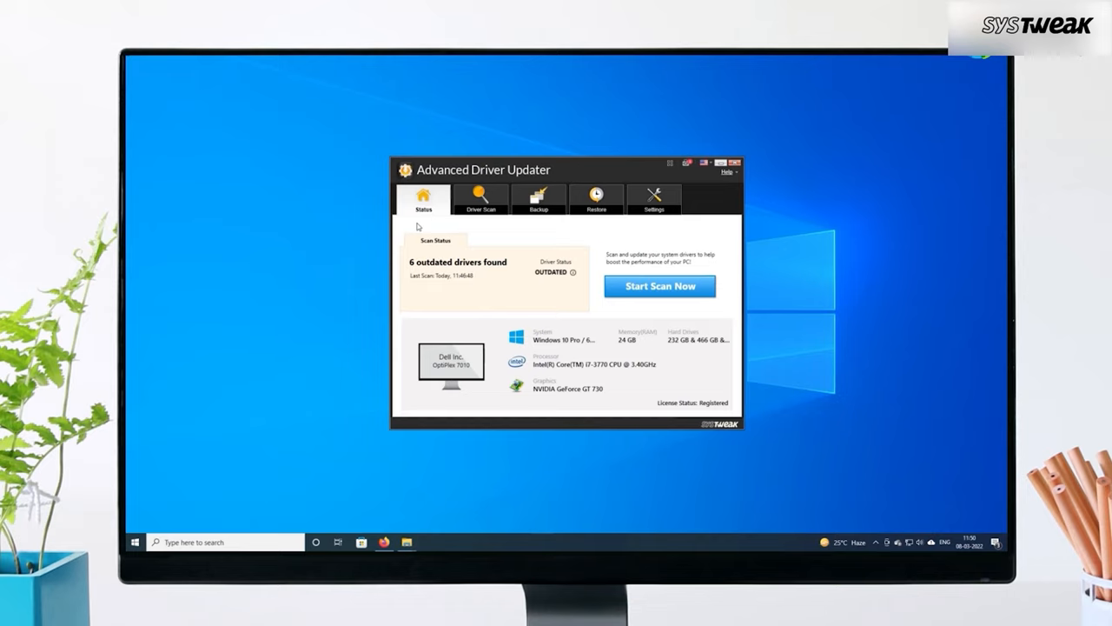
# - Show the Driver Scan results listing the six outdated drivers ready for updating
pyautogui.click(661, 285)
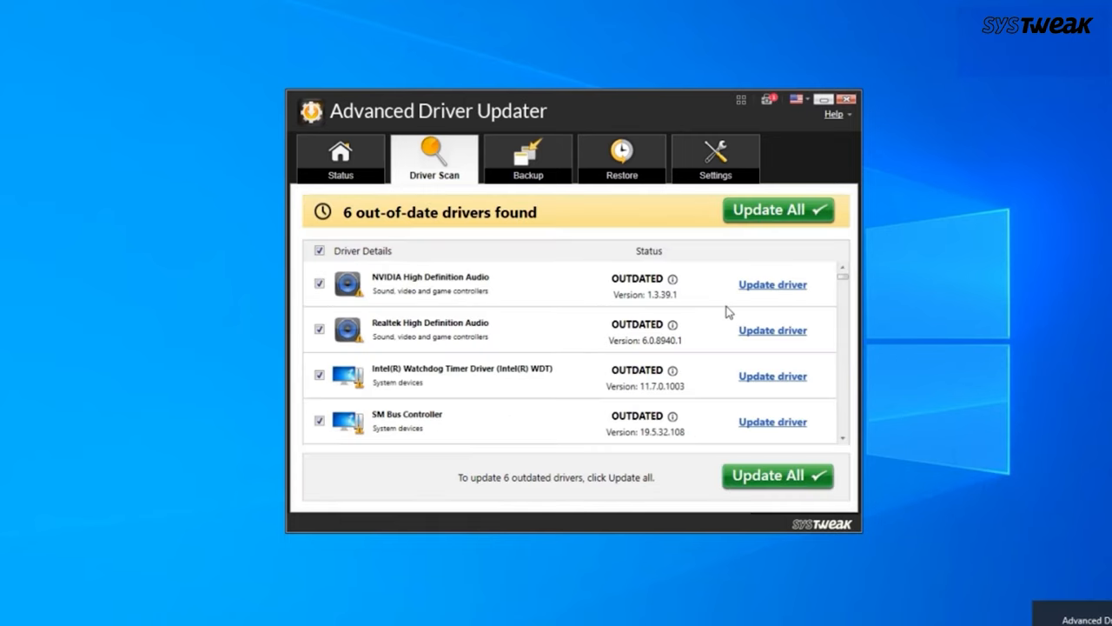
pyautogui.moveTo(866, 410)
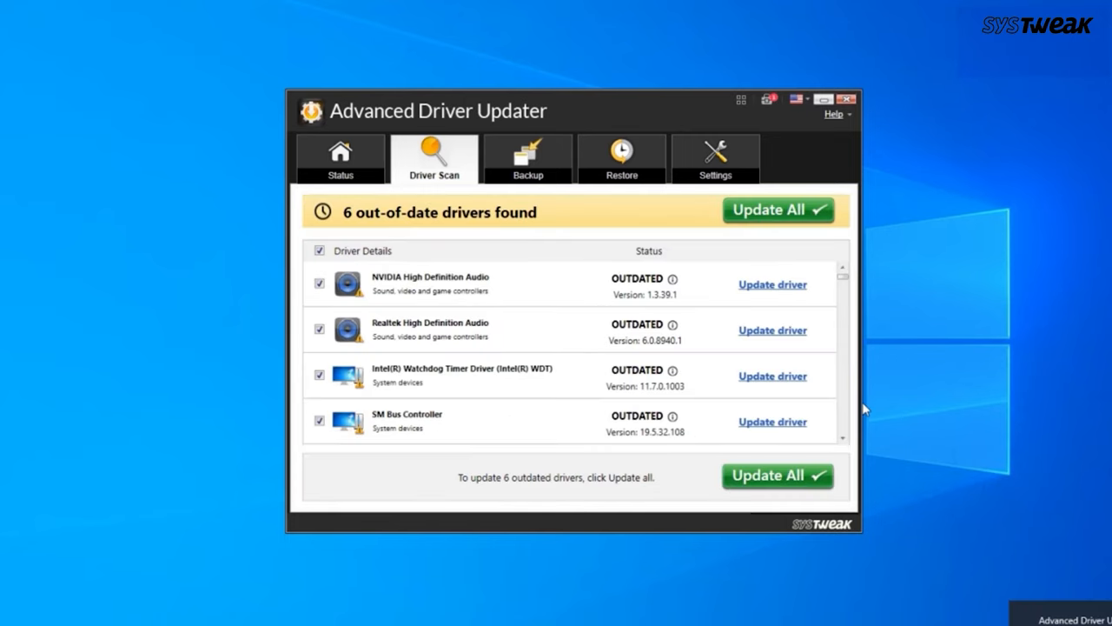
pyautogui.moveTo(758, 250)
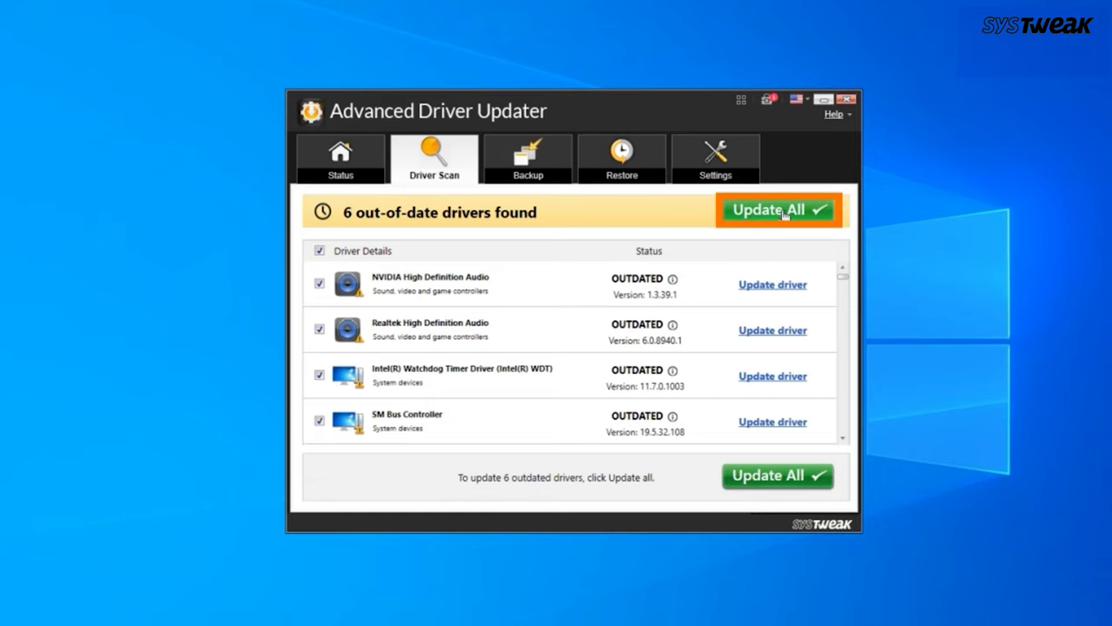
# - Run Update All so all six outdated drivers start downloading, NVIDIA audio first
pyautogui.click(775, 209)
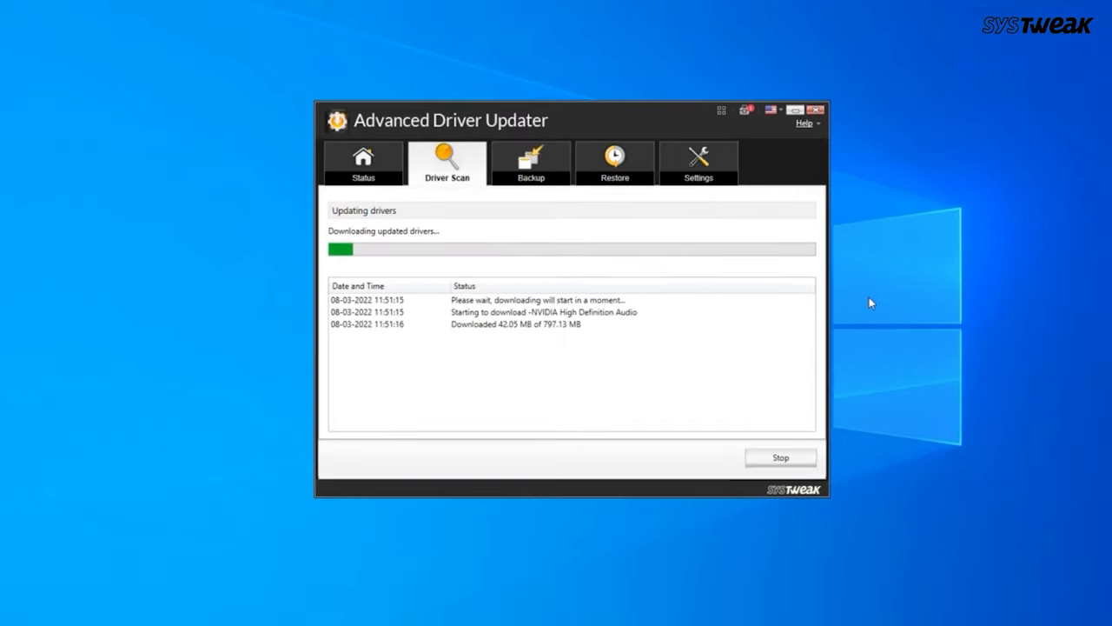